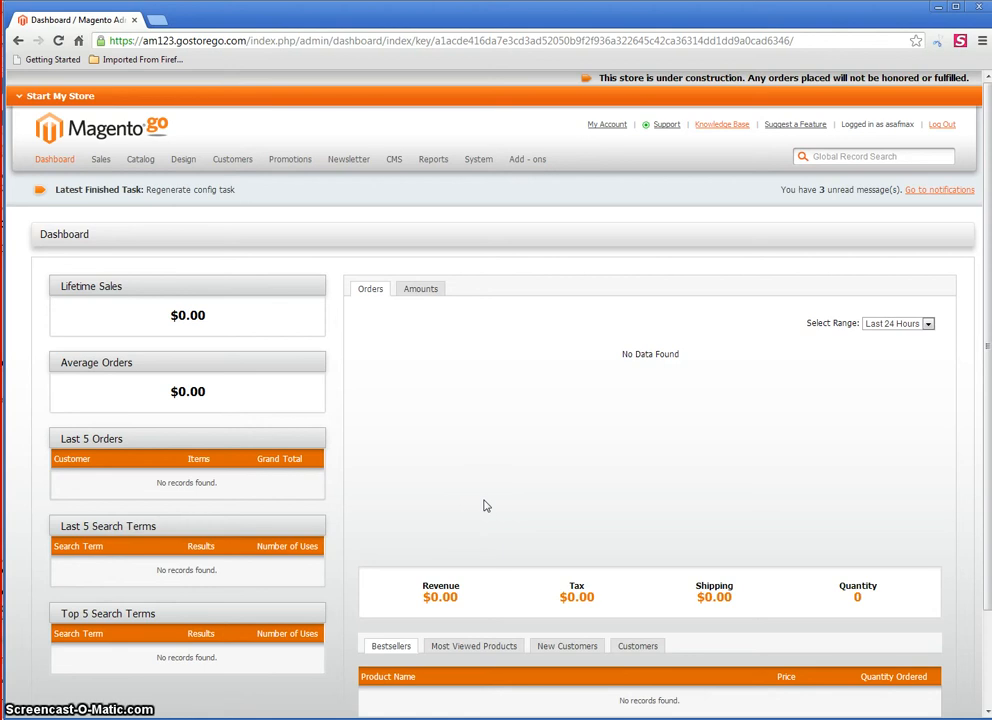
# - Open the CMS menu in the admin dashboard's top navigation bar
pyautogui.click(395, 159)
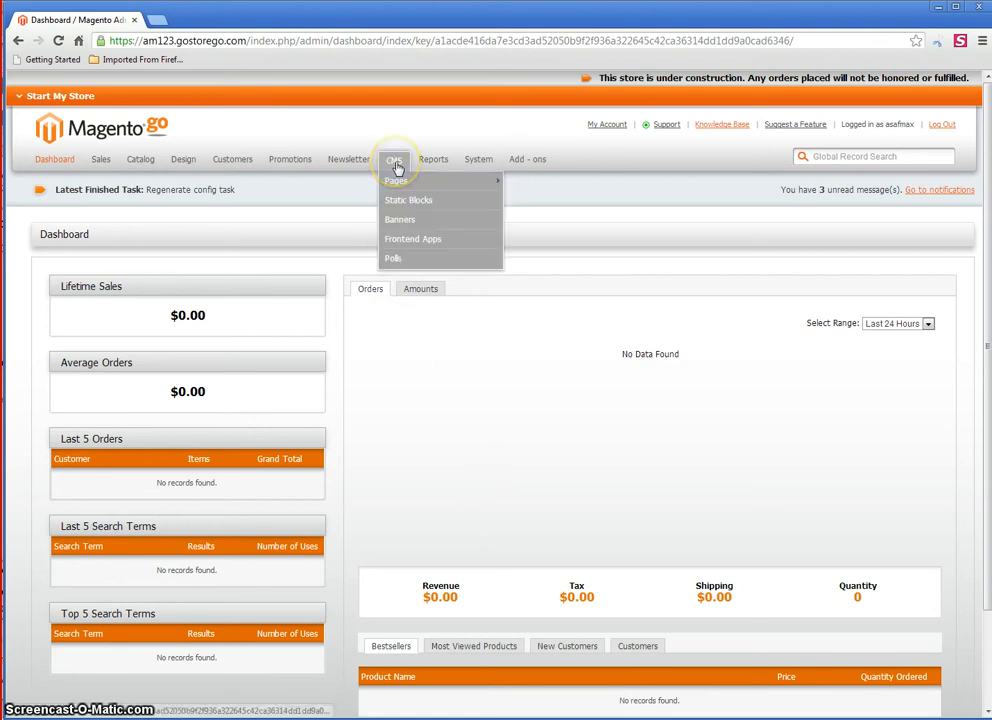
pyautogui.moveTo(397, 181)
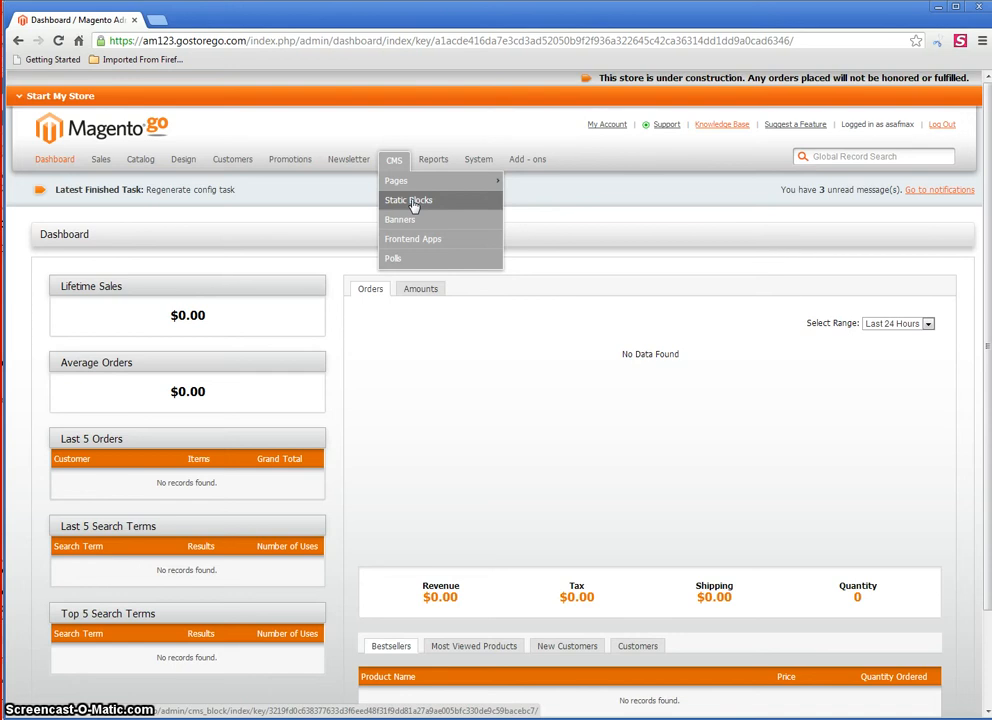
# - Go to CMS > Static Blocks and add a new block
pyautogui.click(408, 200)
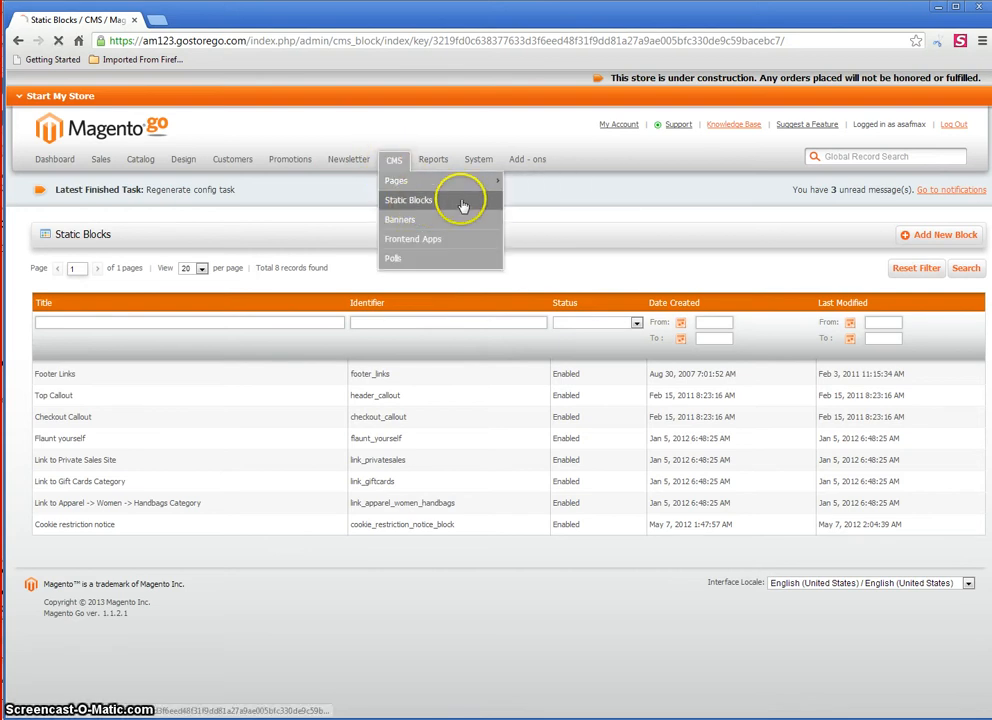
pyautogui.moveTo(903, 241)
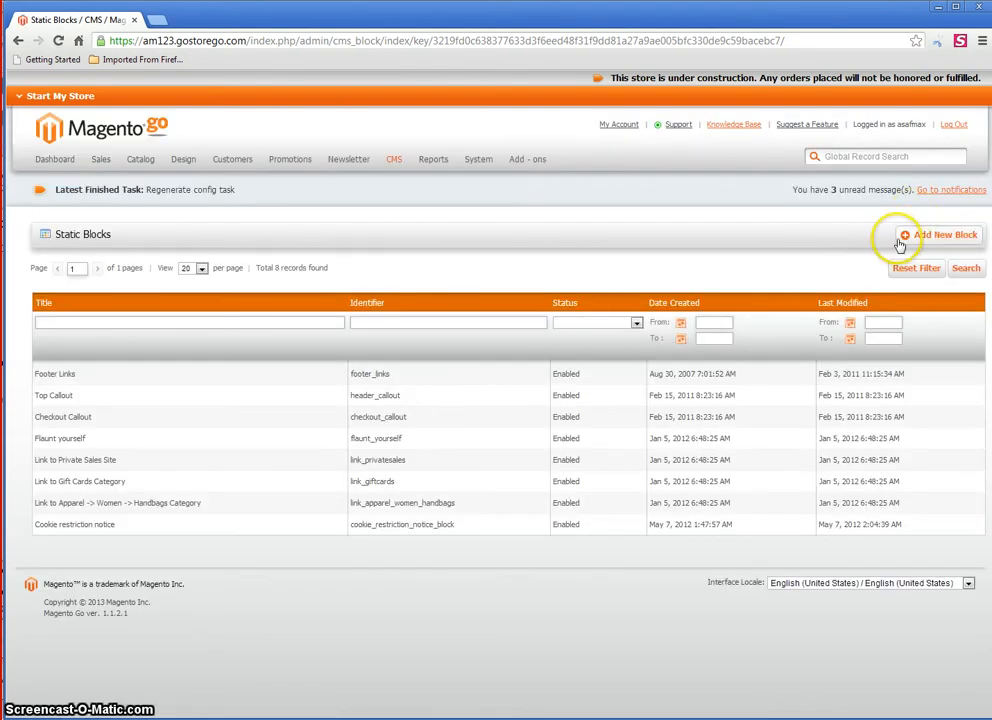
pyautogui.moveTo(929, 237)
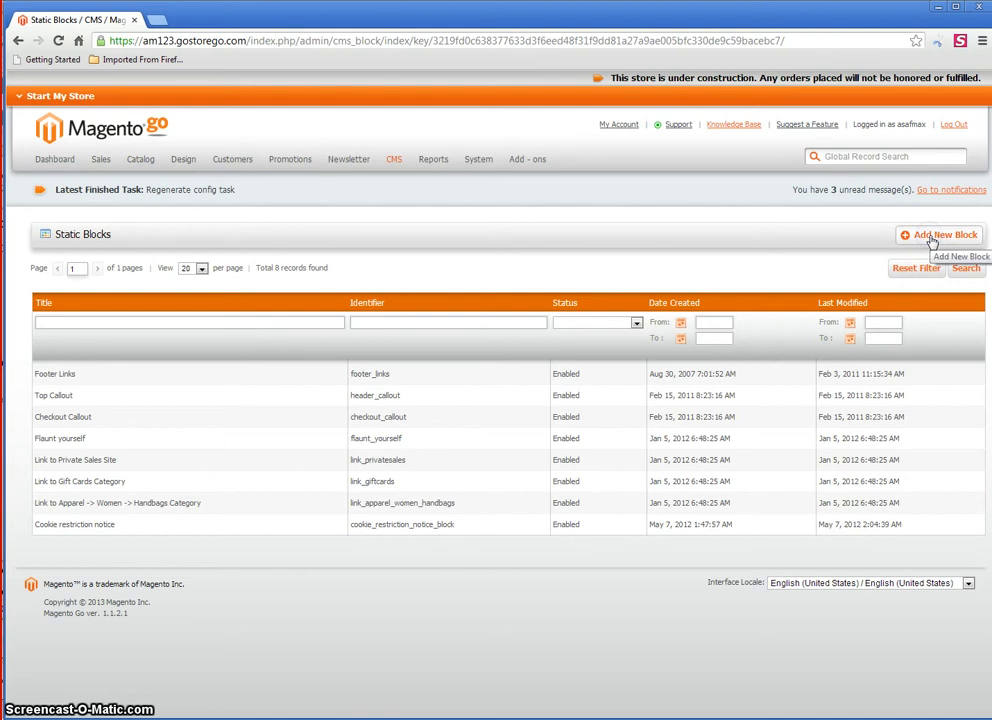
pyautogui.click(923, 235)
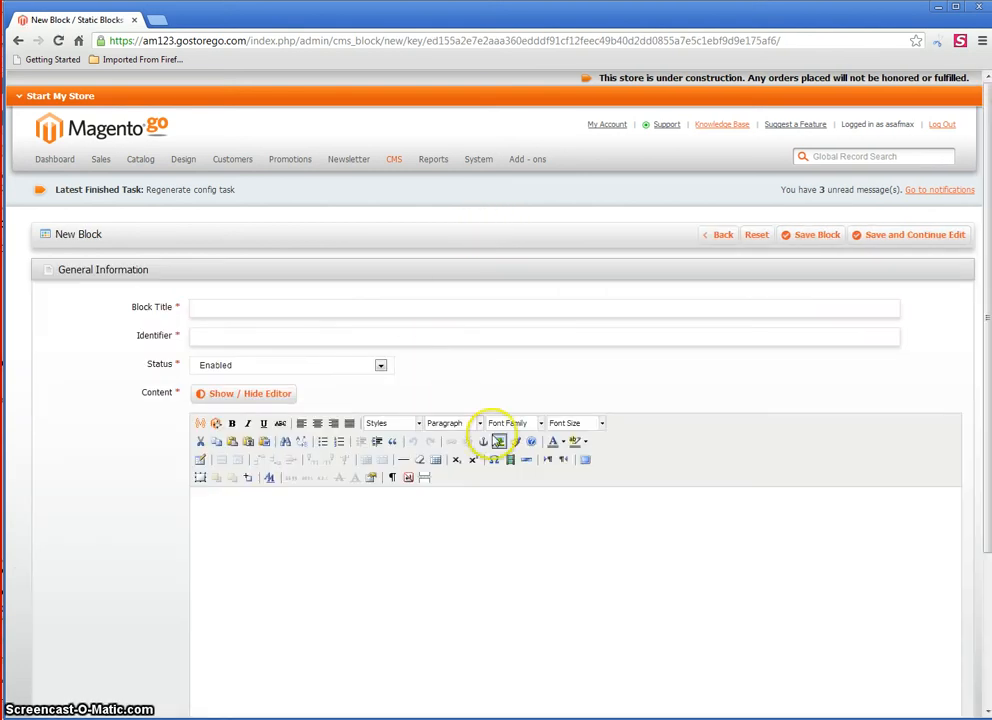
pyautogui.moveTo(499, 441)
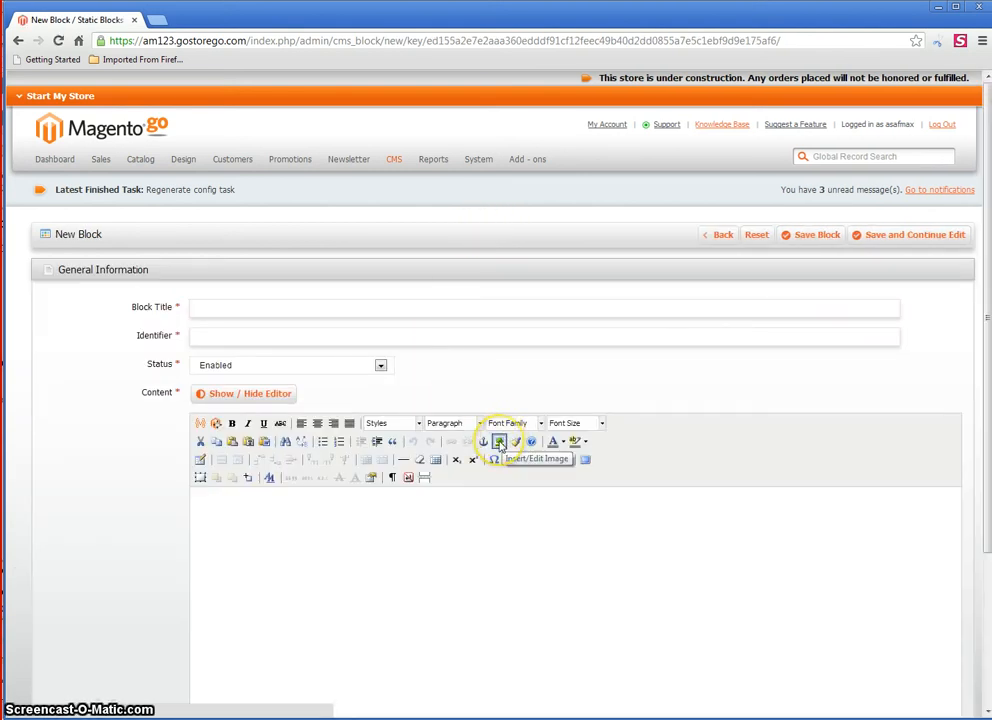
# - Open Insert/Edit Image, browse to Media Storage, and move the image properties window aside
pyautogui.click(498, 441)
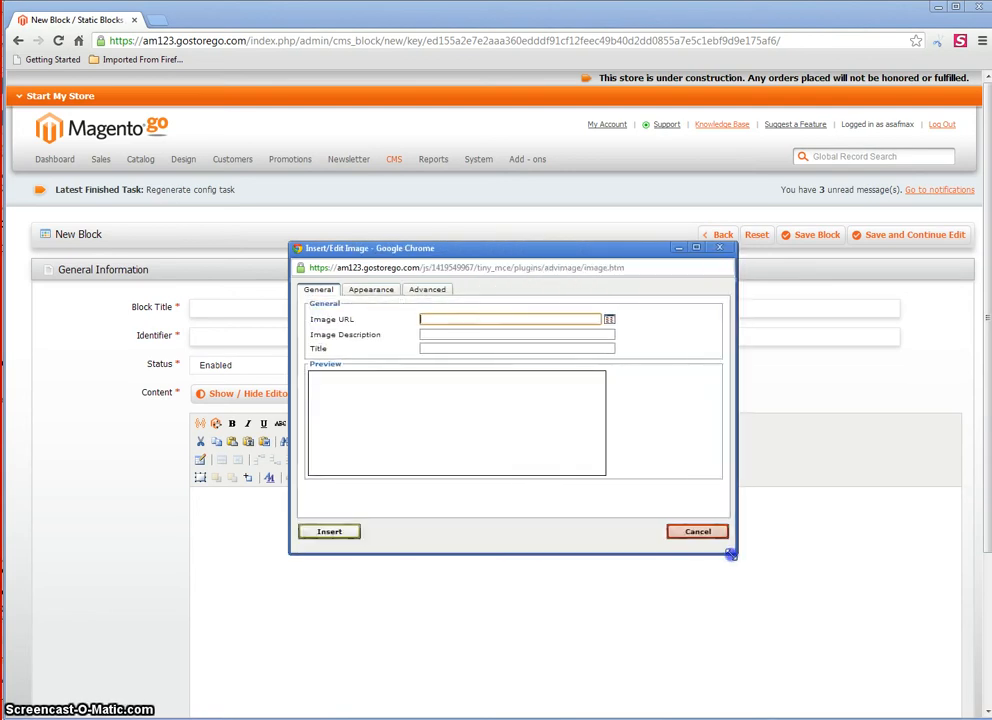
pyautogui.moveTo(609, 320)
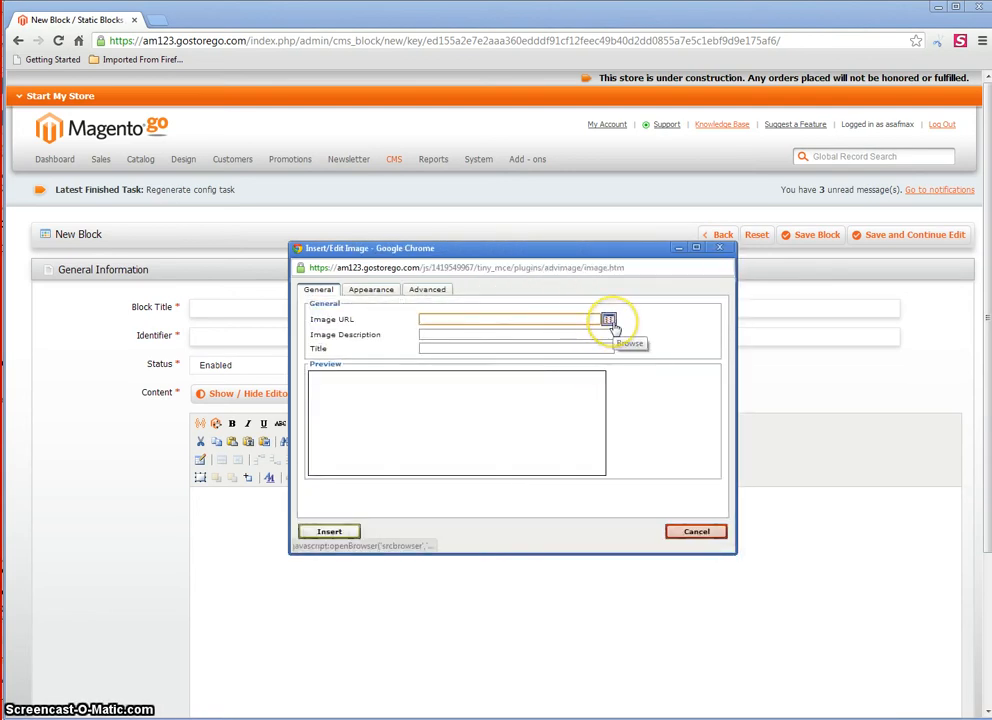
pyautogui.click(609, 319)
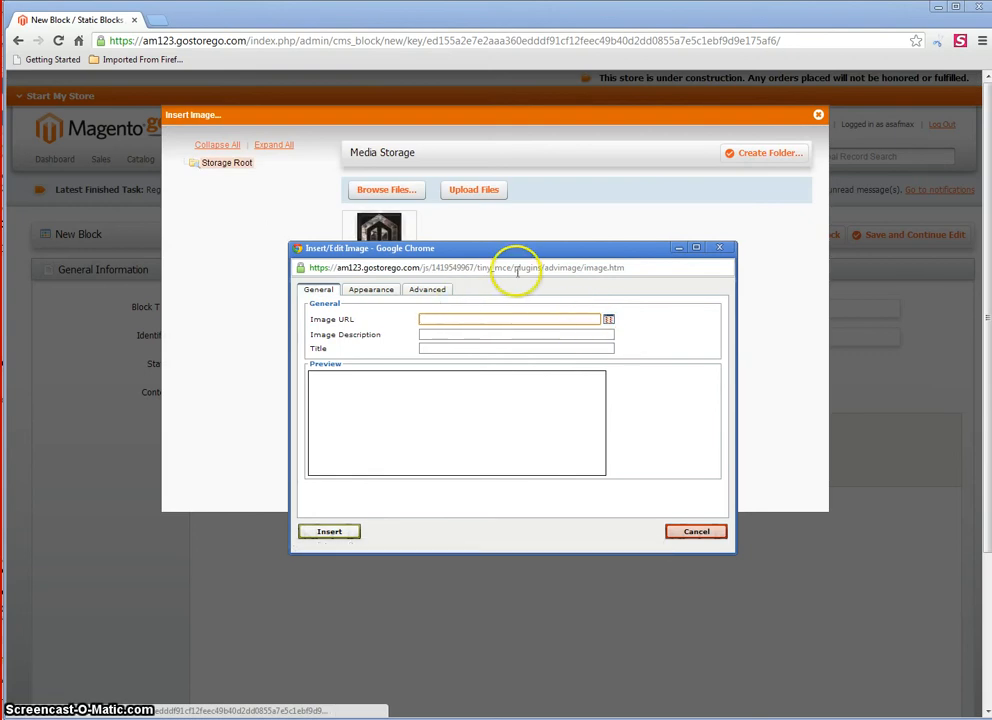
pyautogui.moveTo(515, 248); pyautogui.dragTo(225, 422)
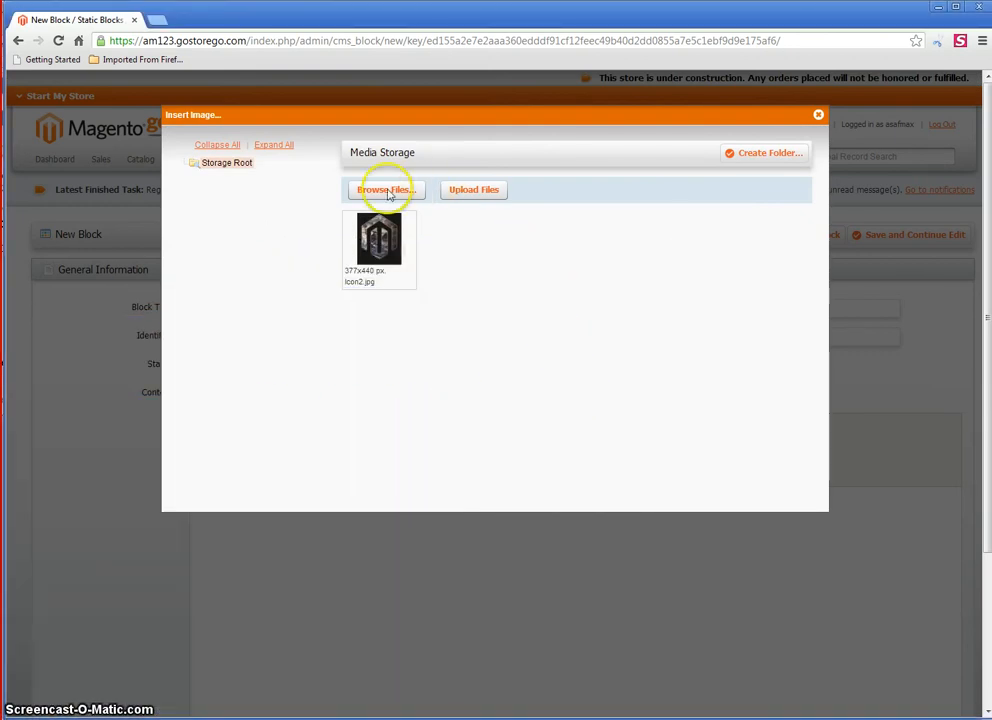
# - Choose magento.jpg from the medium folder as the file to upload
pyautogui.click(386, 190)
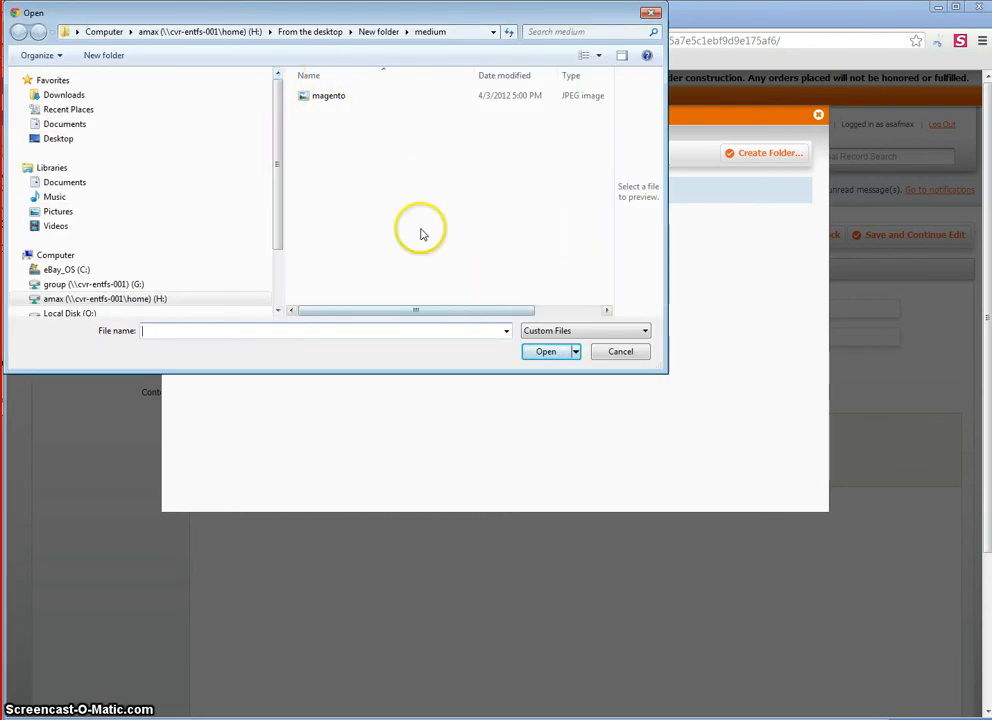
pyautogui.click(329, 95)
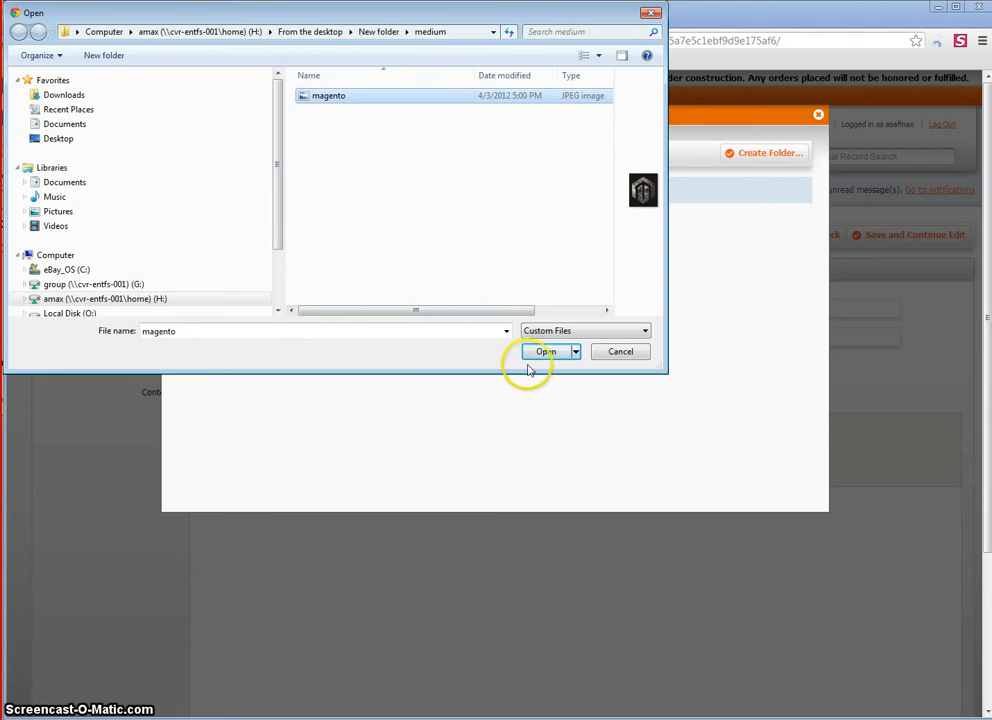
pyautogui.click(542, 351)
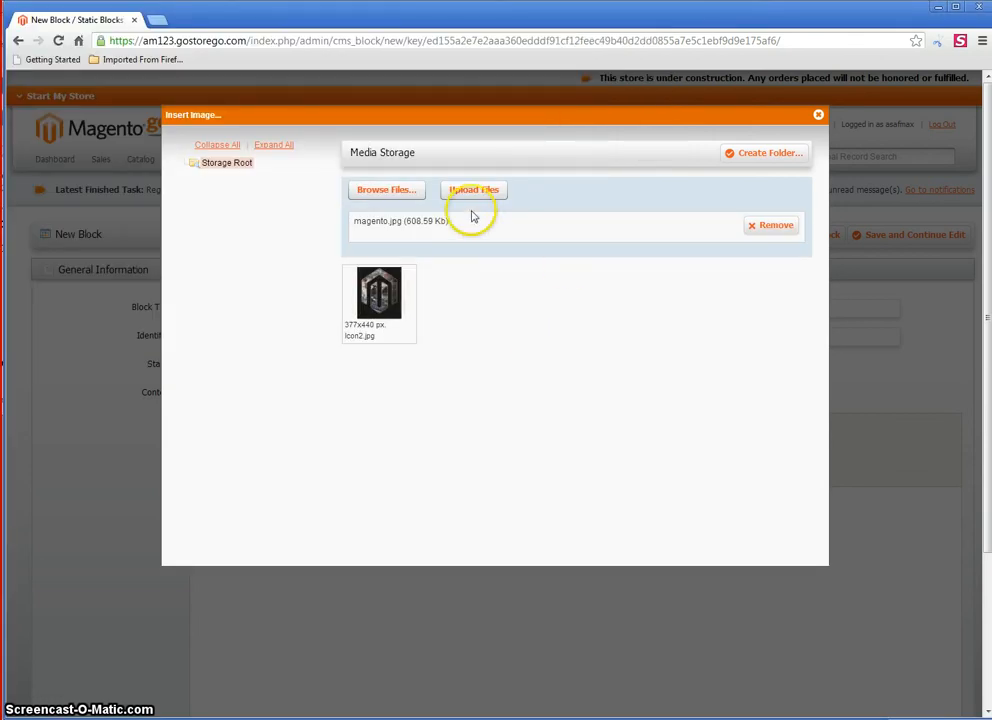
# - Upload magento.jpg to media storage, select it, and insert it
pyautogui.click(474, 189)
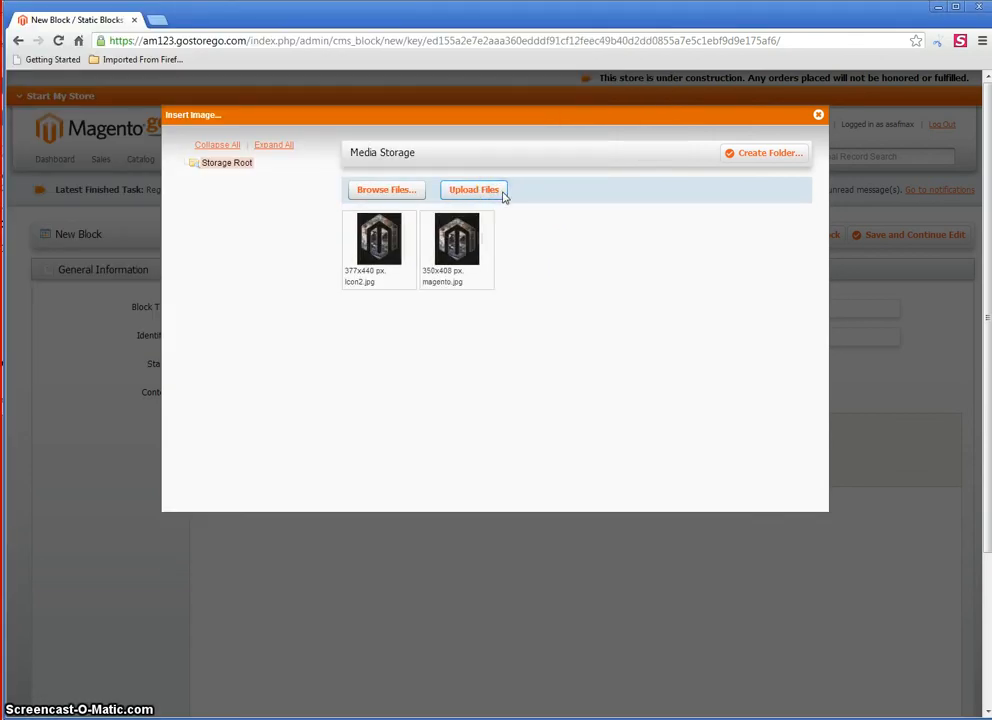
pyautogui.click(457, 240)
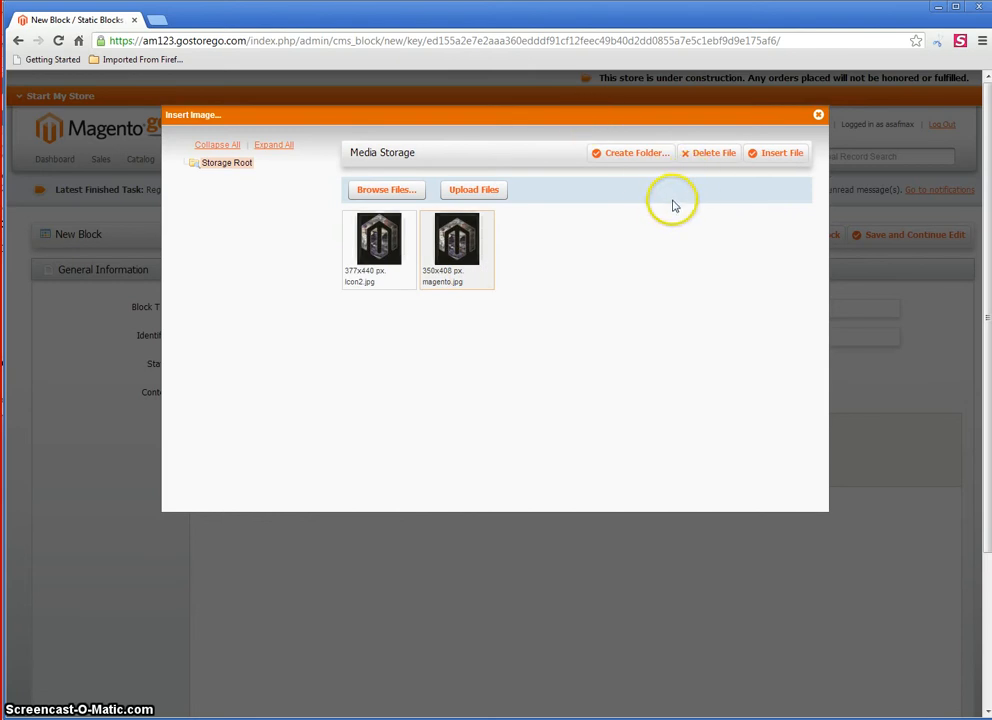
pyautogui.moveTo(791, 240)
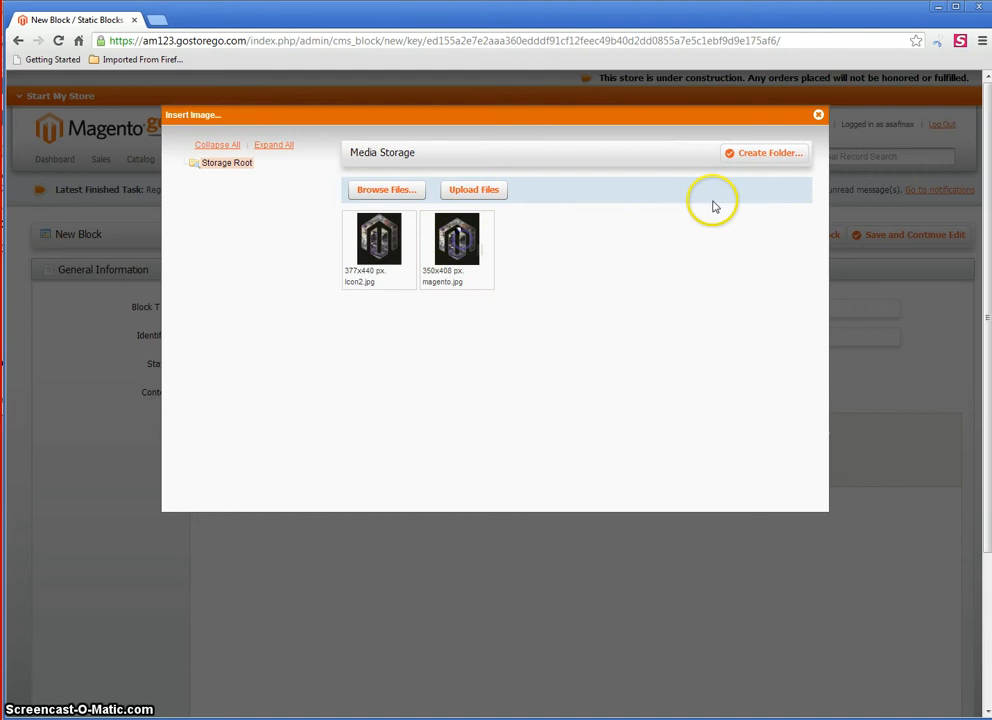
pyautogui.click(457, 238)
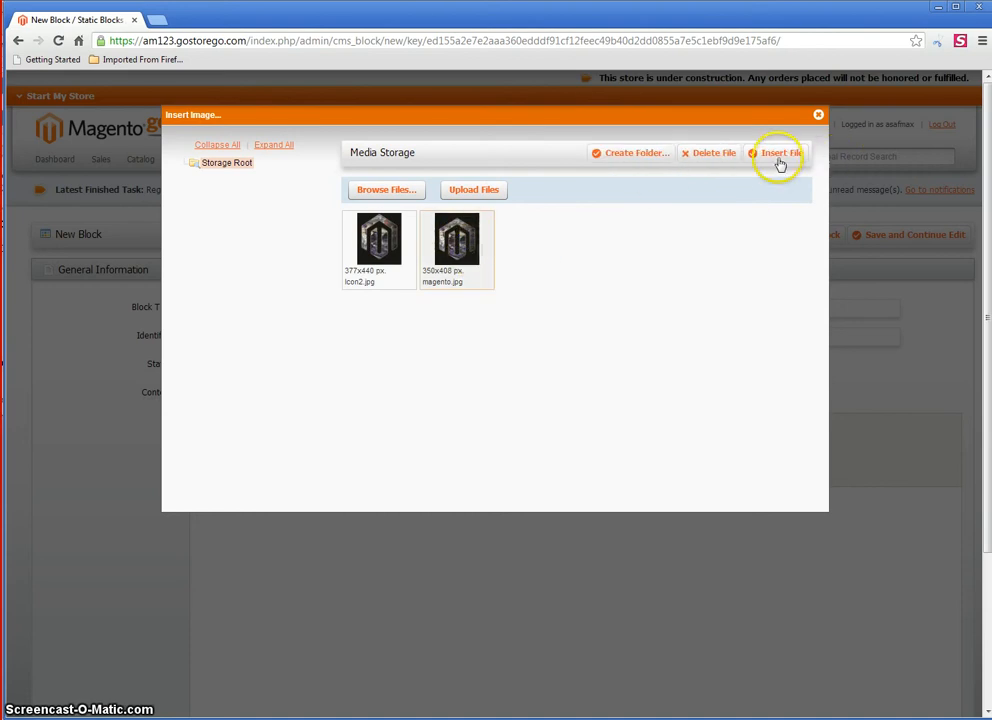
pyautogui.moveTo(782, 158)
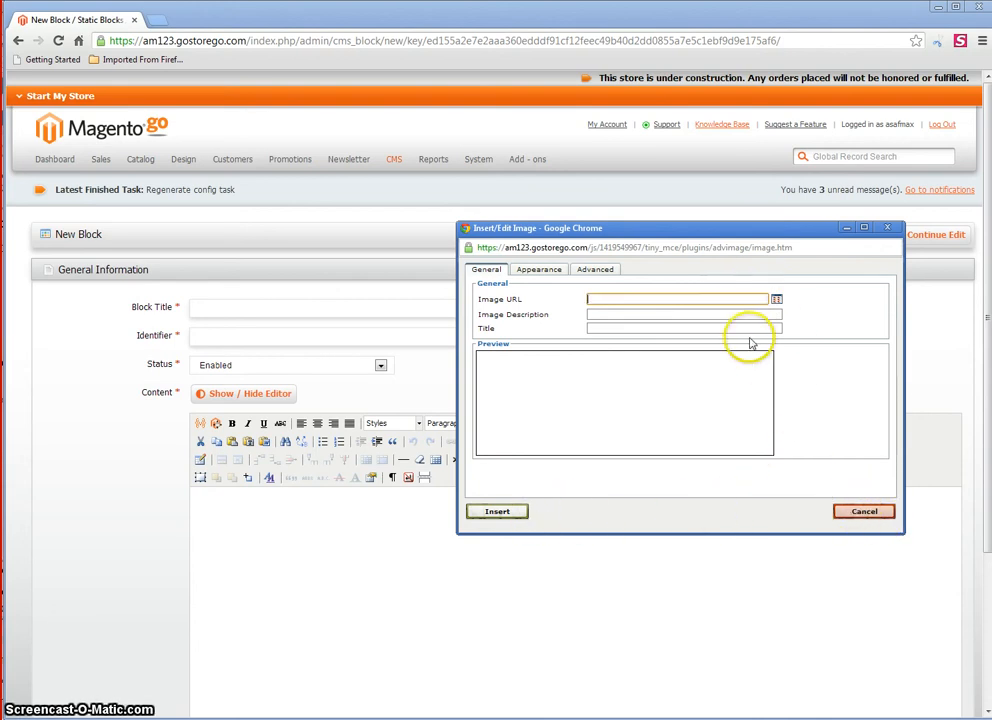
pyautogui.moveTo(864, 511)
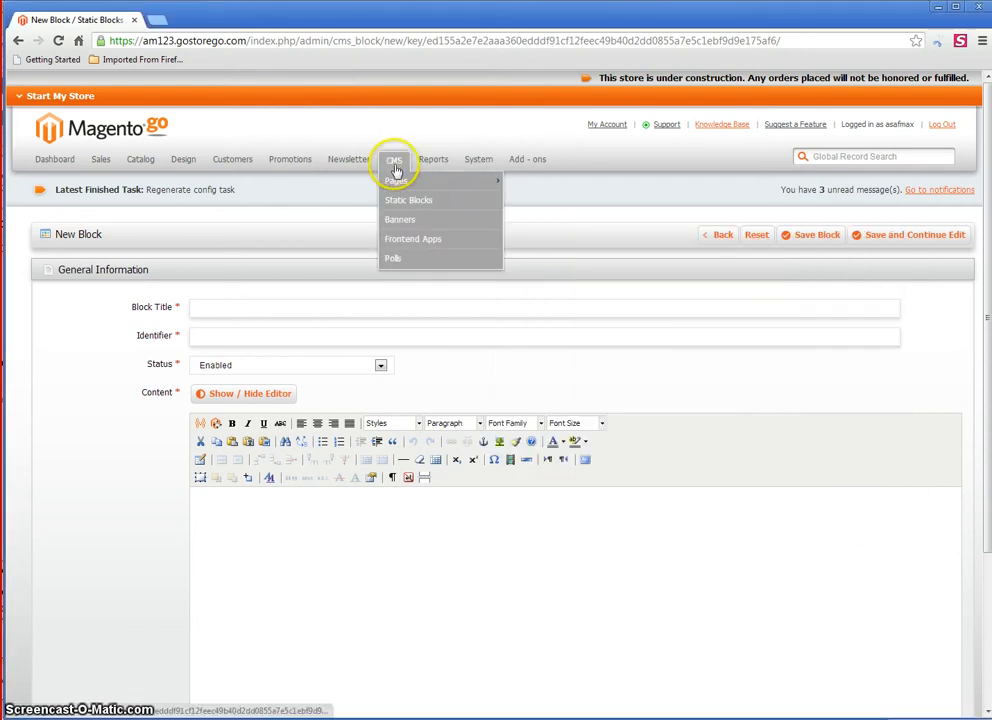
# - Go to System > Custom Variables
pyautogui.click(478, 159)
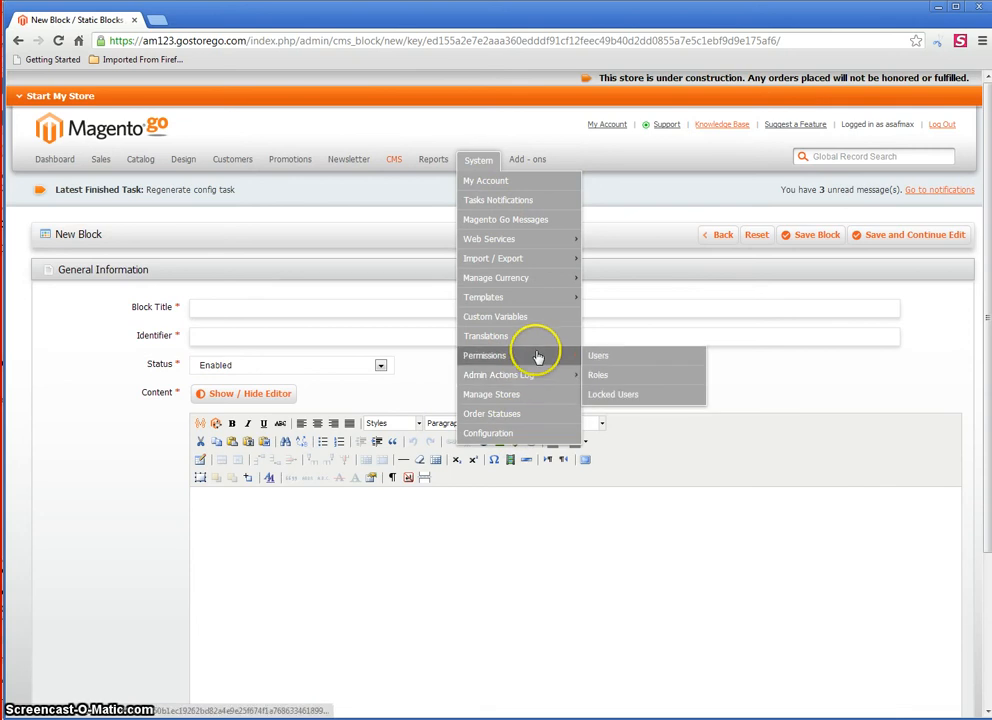
pyautogui.moveTo(506, 297)
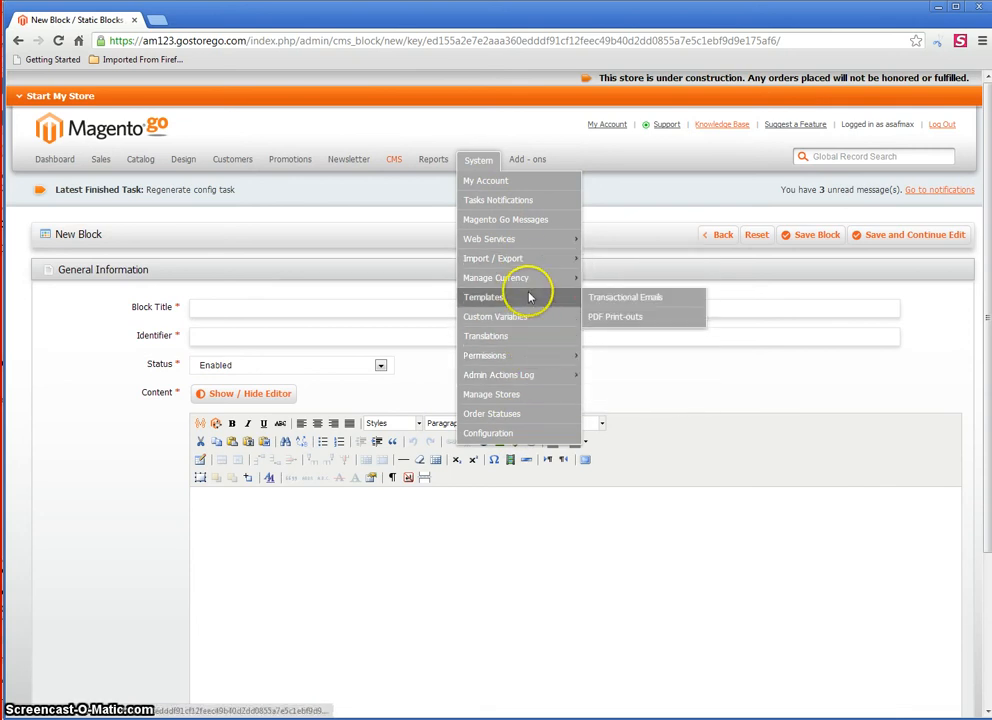
pyautogui.moveTo(540, 335)
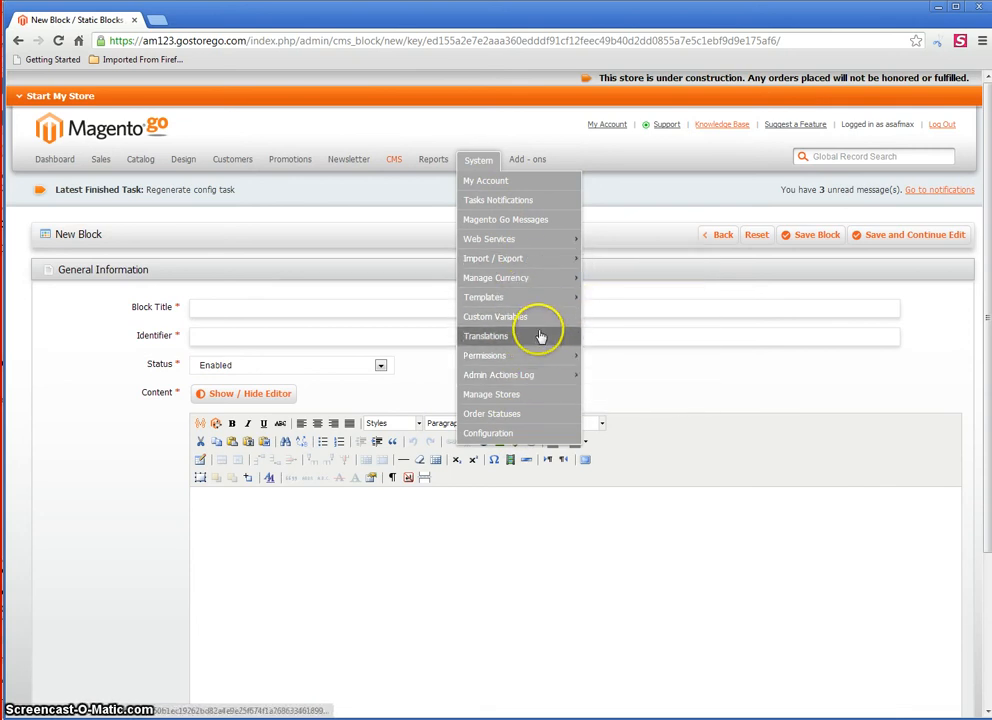
pyautogui.click(496, 316)
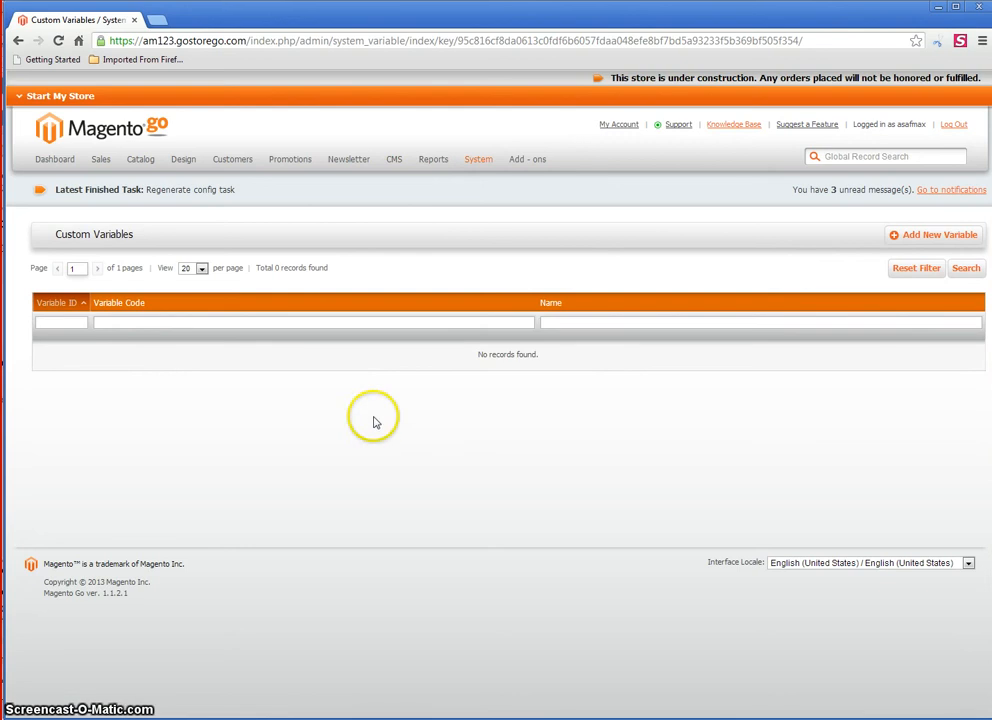
pyautogui.moveTo(490, 302)
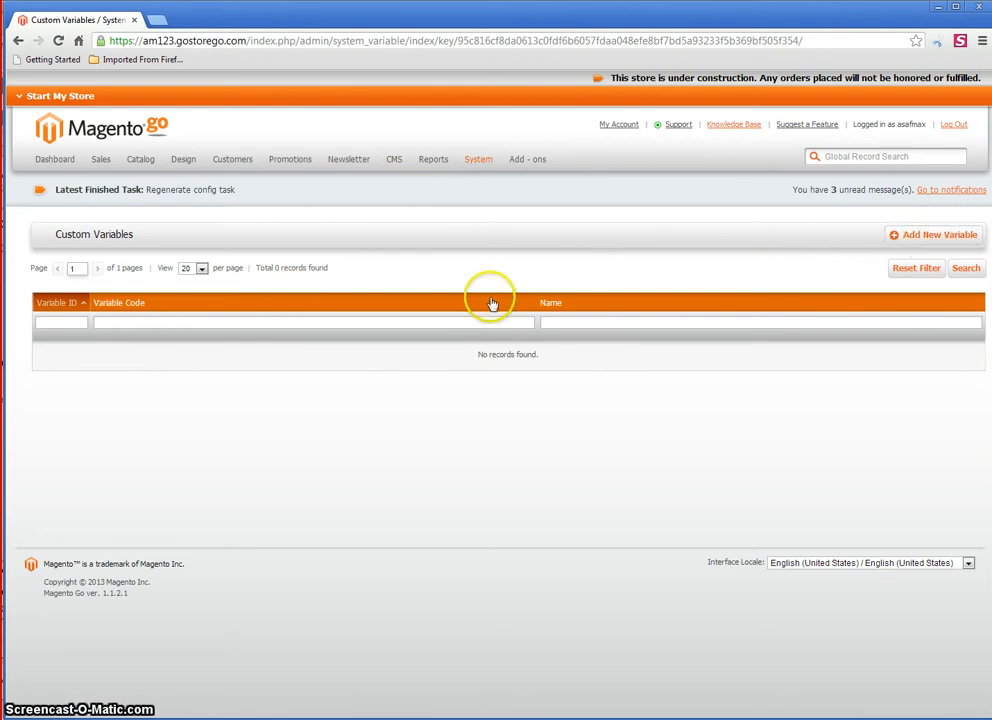
# - Add a new variable and write an img src tag into its HTML value
pyautogui.click(931, 234)
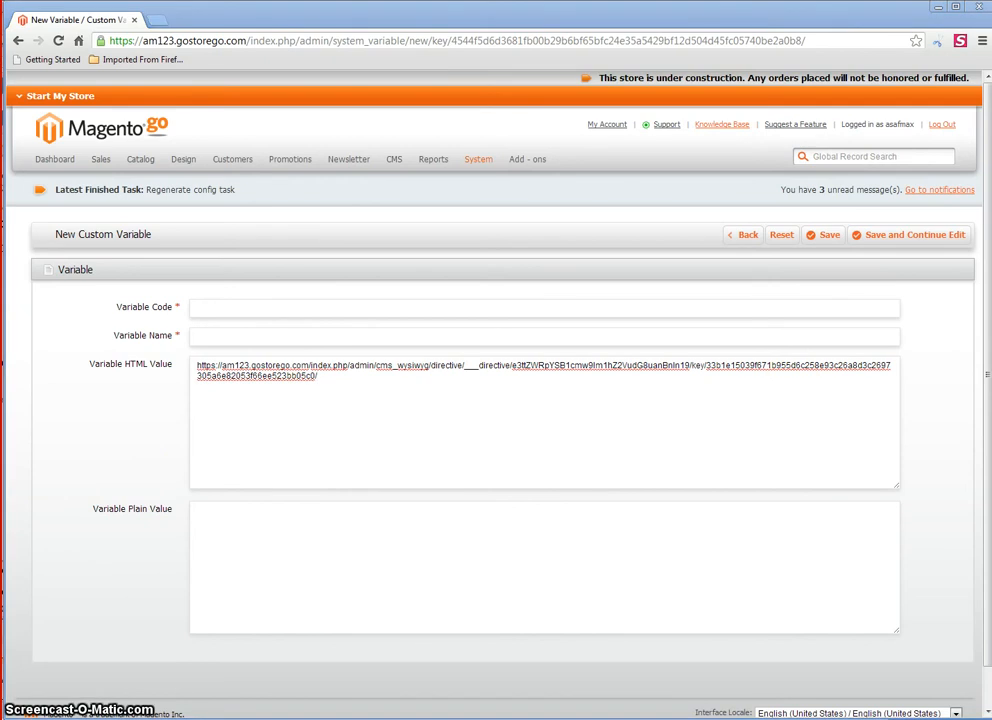
pyautogui.moveTo(740, 408)
pyautogui.write('<')
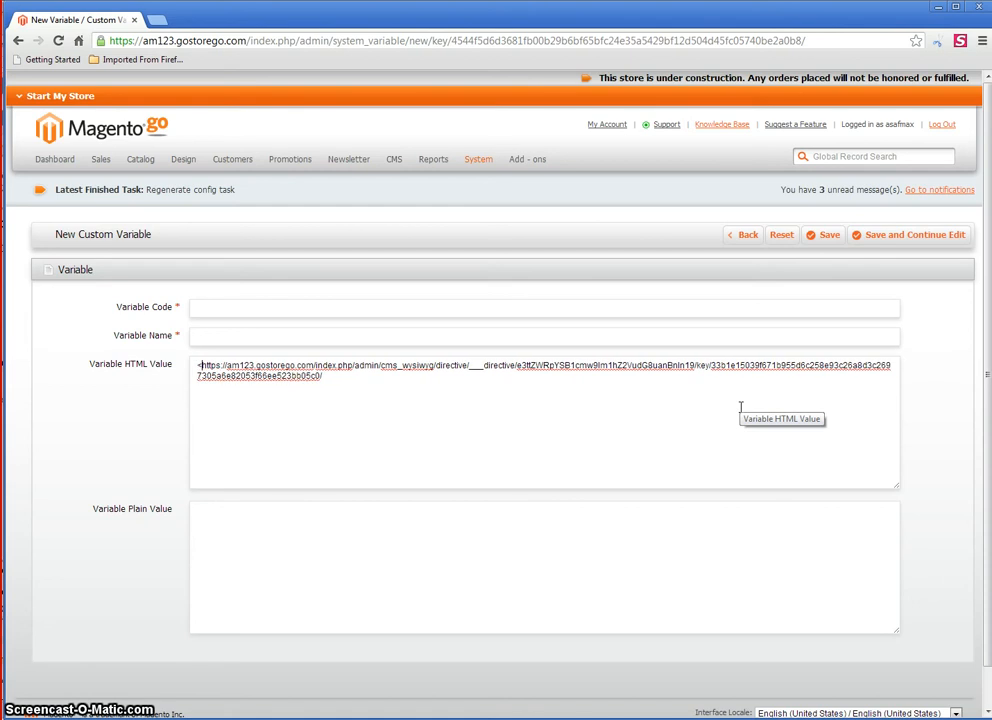
pyautogui.write('img src="')
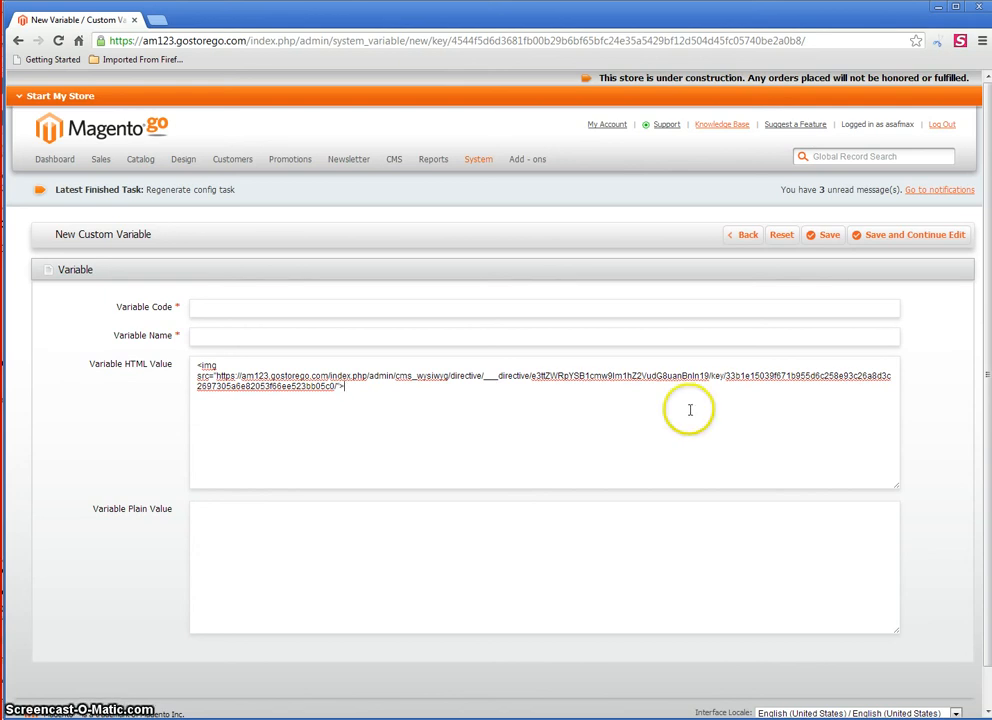
pyautogui.moveTo(826, 219)
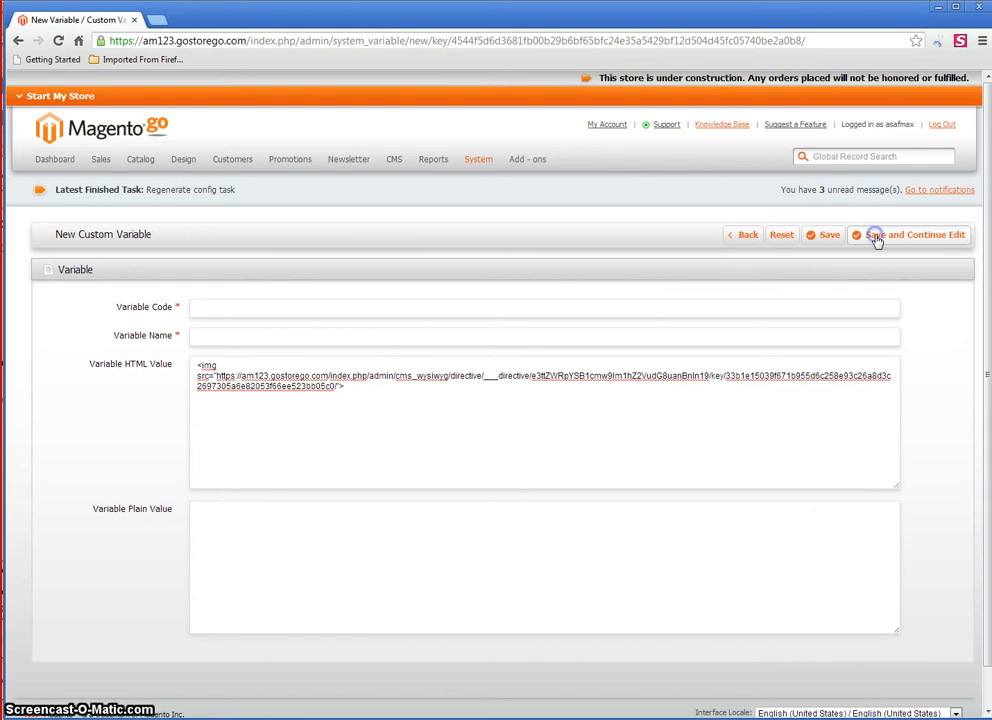
# - Enter 'image' as the variable code and name, then save and continue editing
pyautogui.click(909, 234)
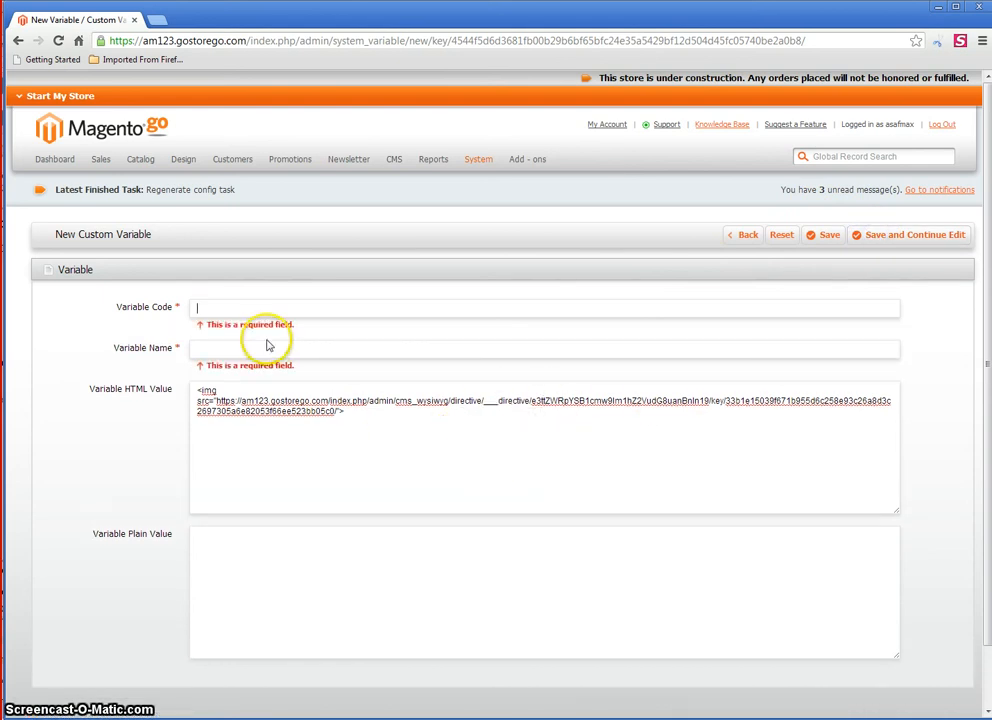
pyautogui.write('image')
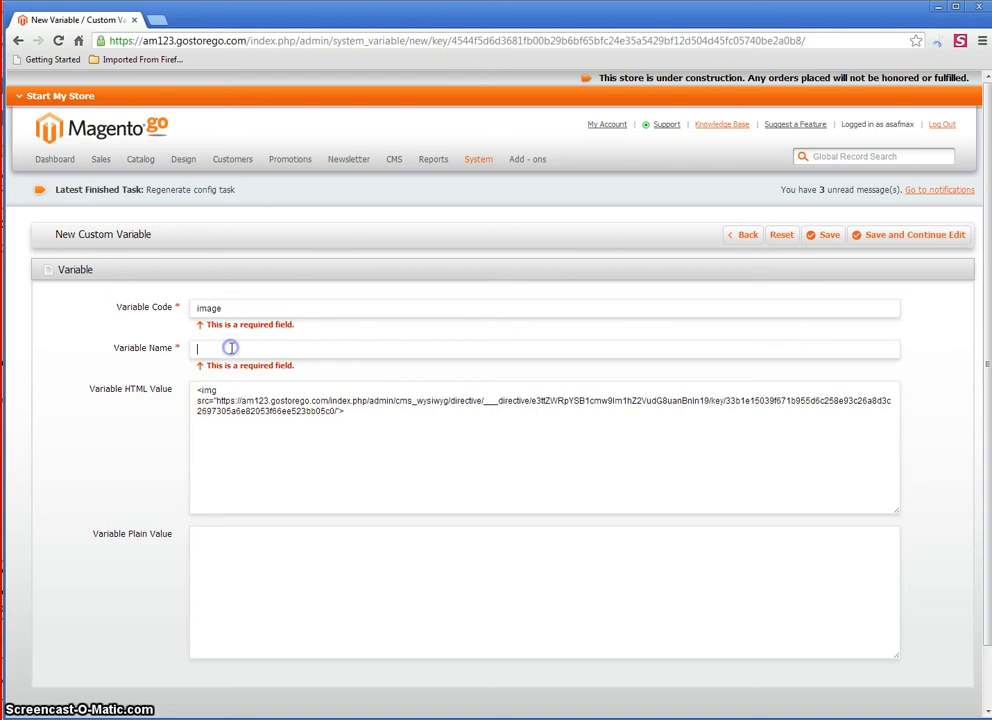
pyautogui.write('image')
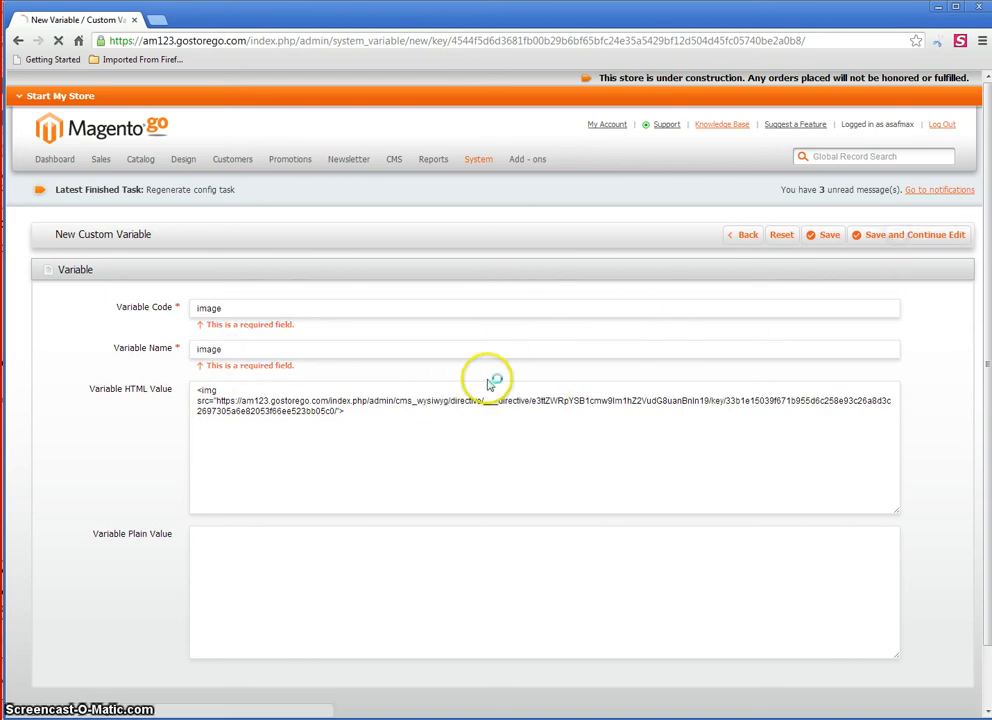
pyautogui.click(823, 234)
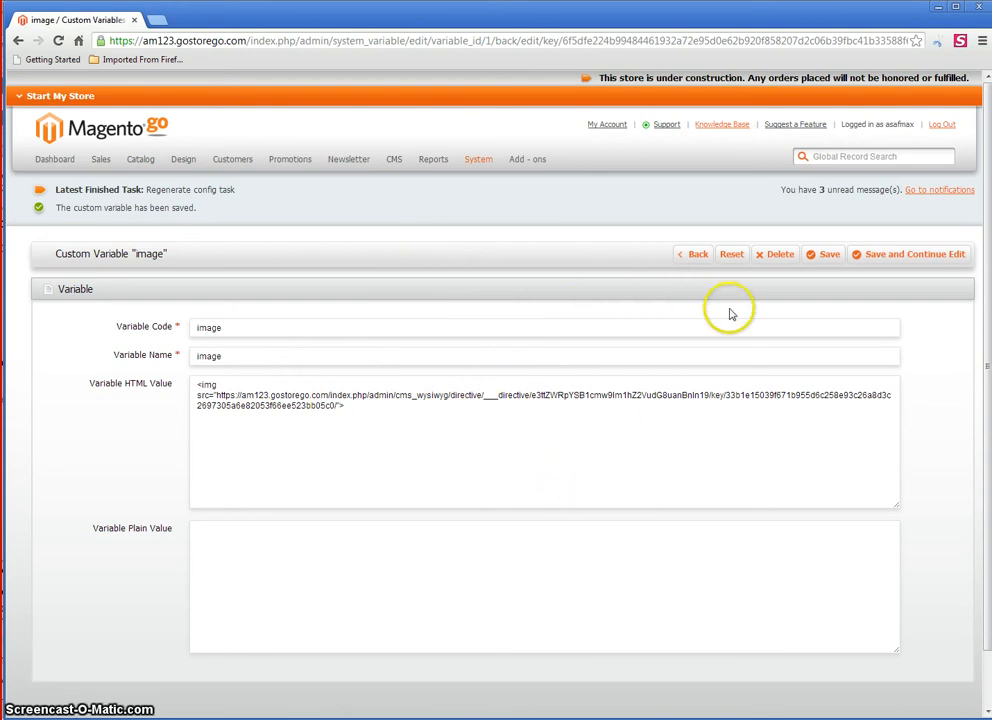
pyautogui.moveTo(827, 291)
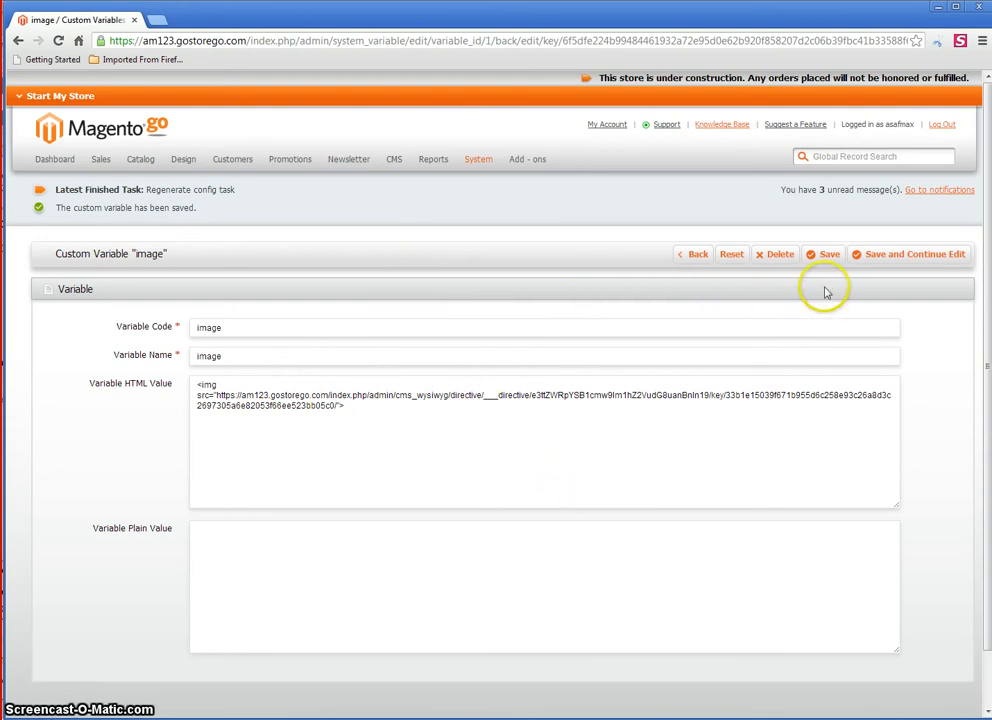